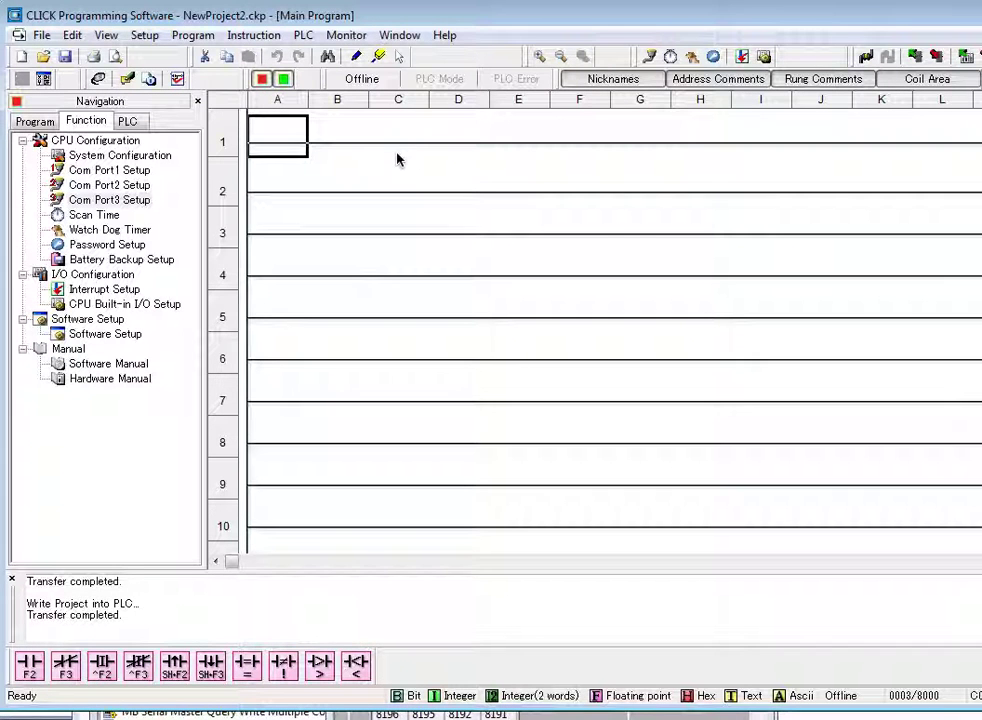
mouse_move(528, 392)
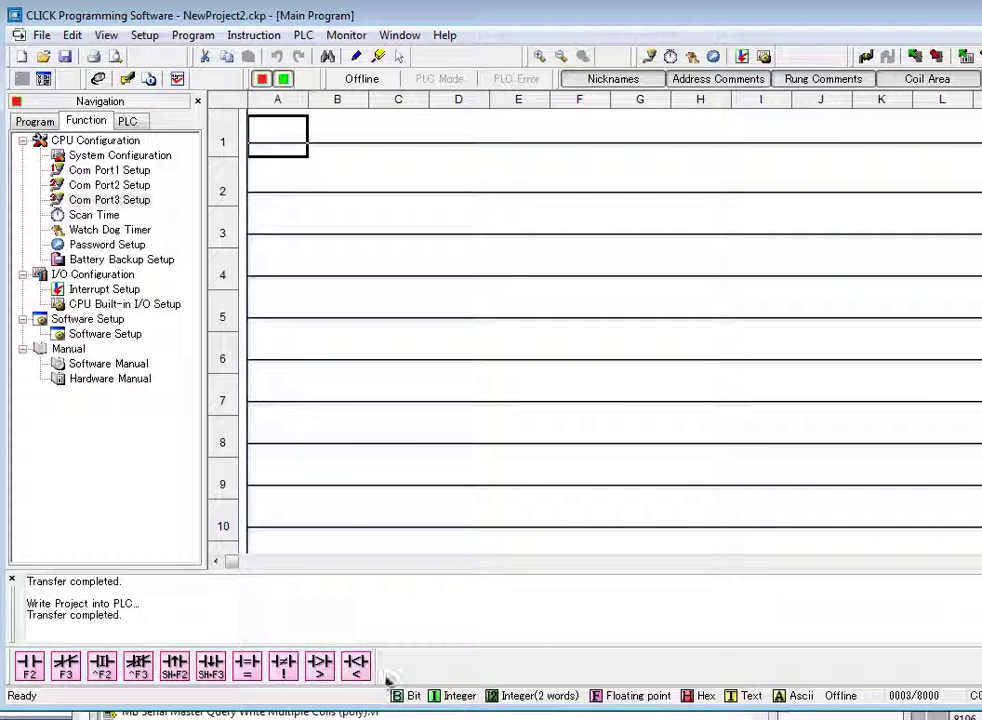
mouse_move(350, 166)
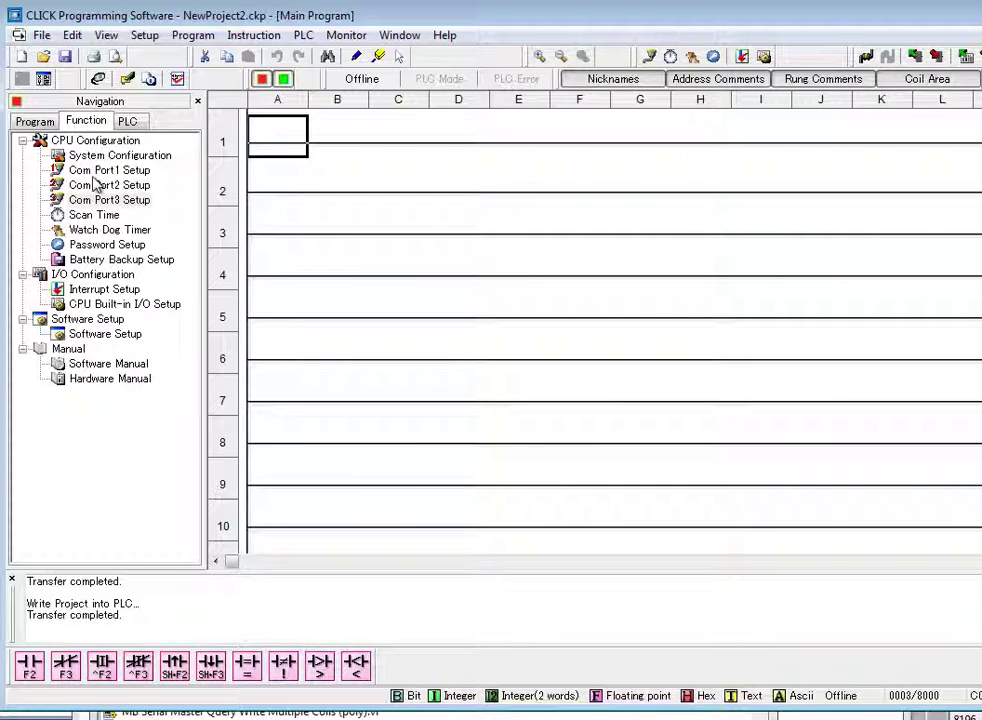
Step: Set Com Port 3 to Modbus node address 3 and accept the port settings
double_click(110, 200)
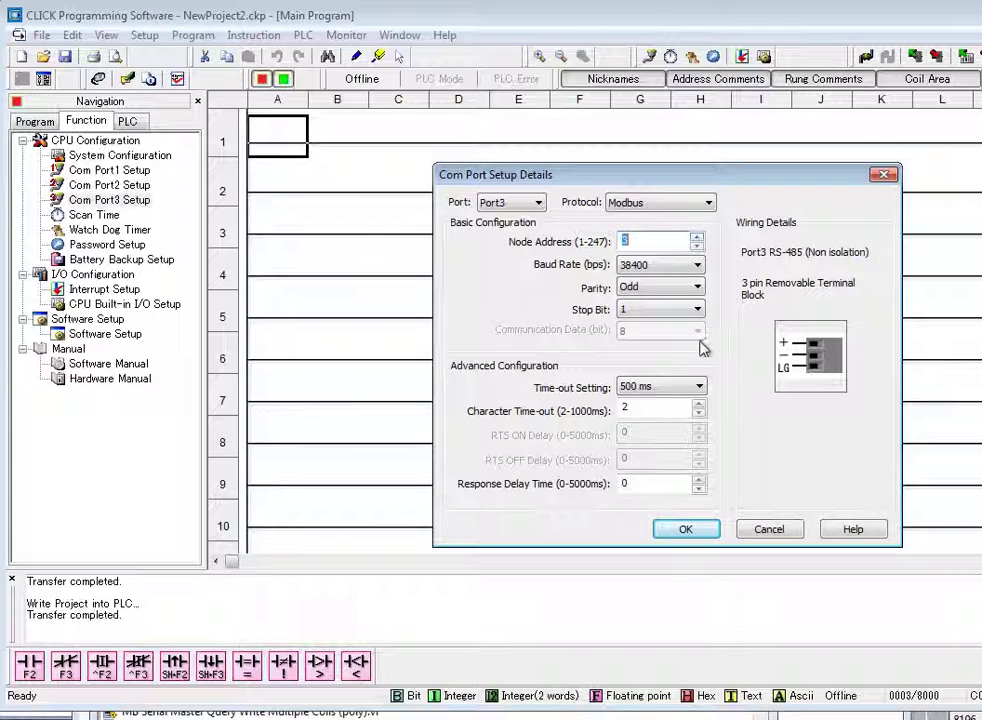
mouse_move(724, 388)
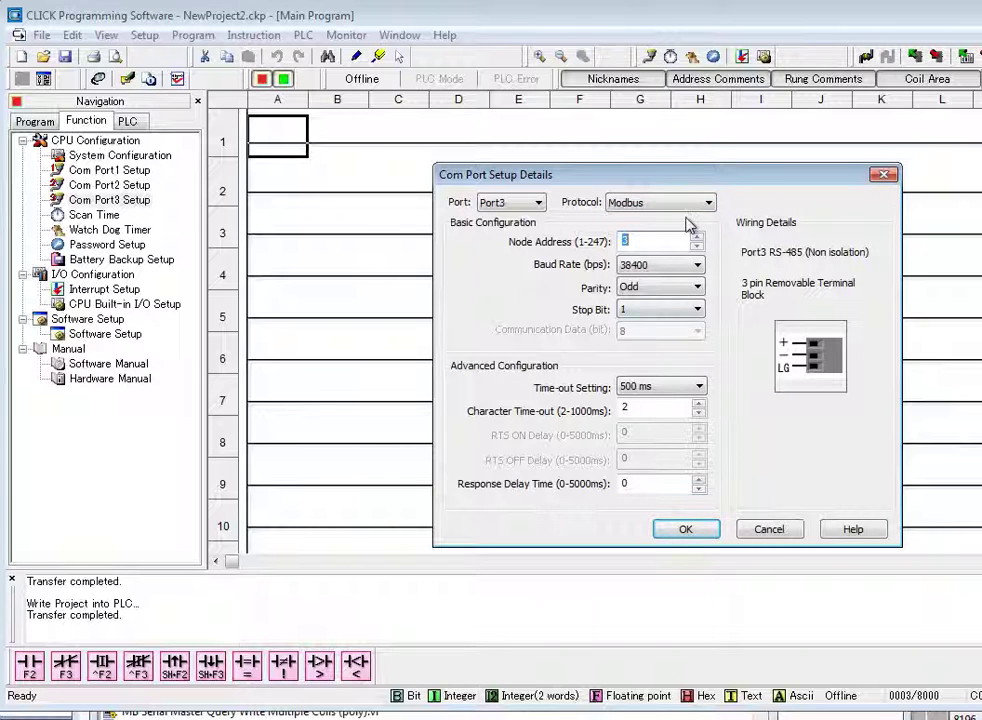
mouse_move(756, 458)
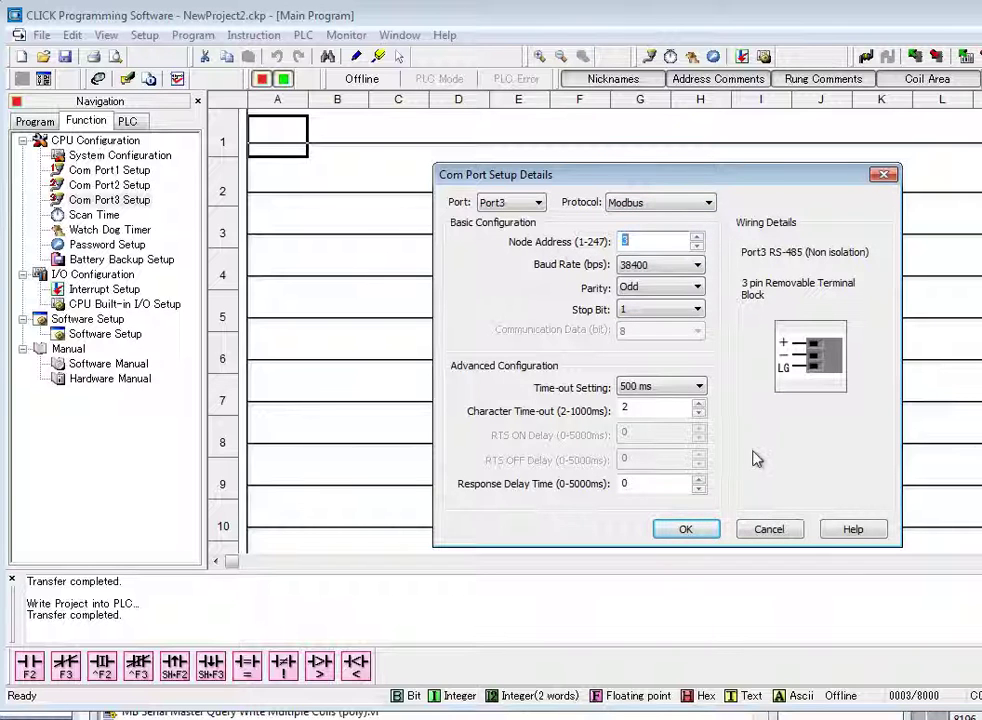
left_click(686, 528)
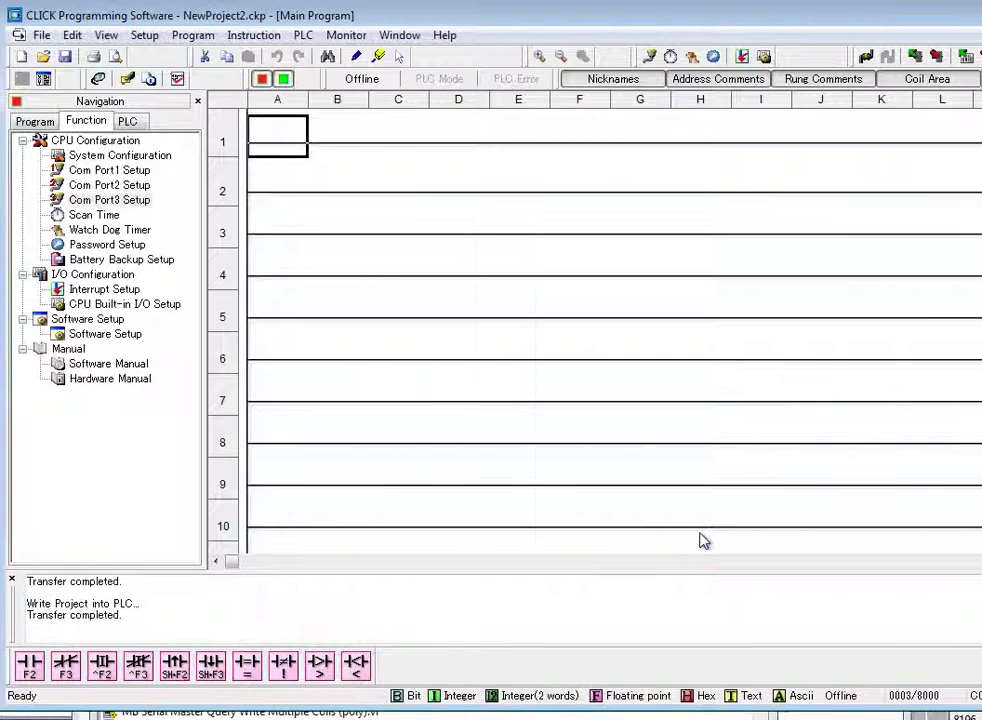
mouse_move(388, 108)
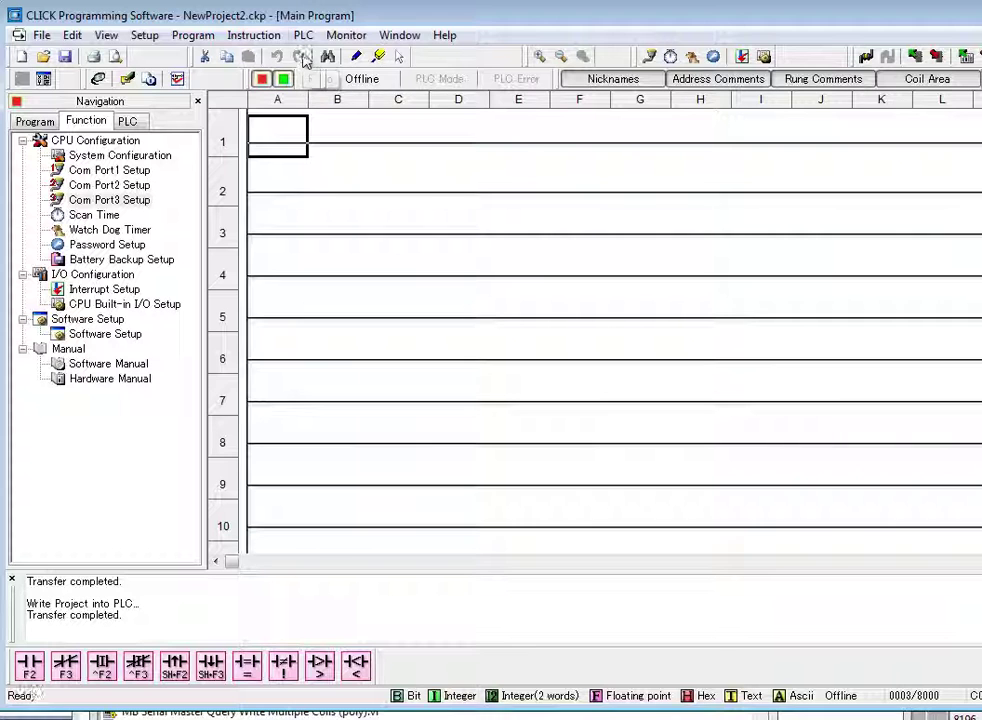
Step: Connect to the PLC over USB without reading its project, reaching the write comparison
left_click(304, 36)
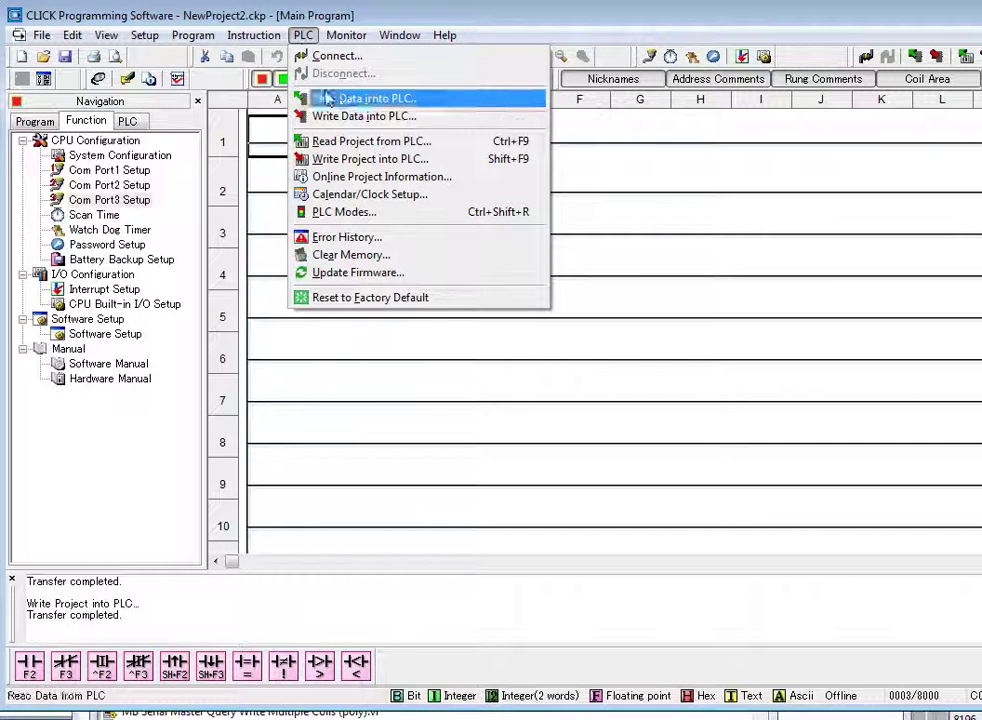
mouse_move(364, 116)
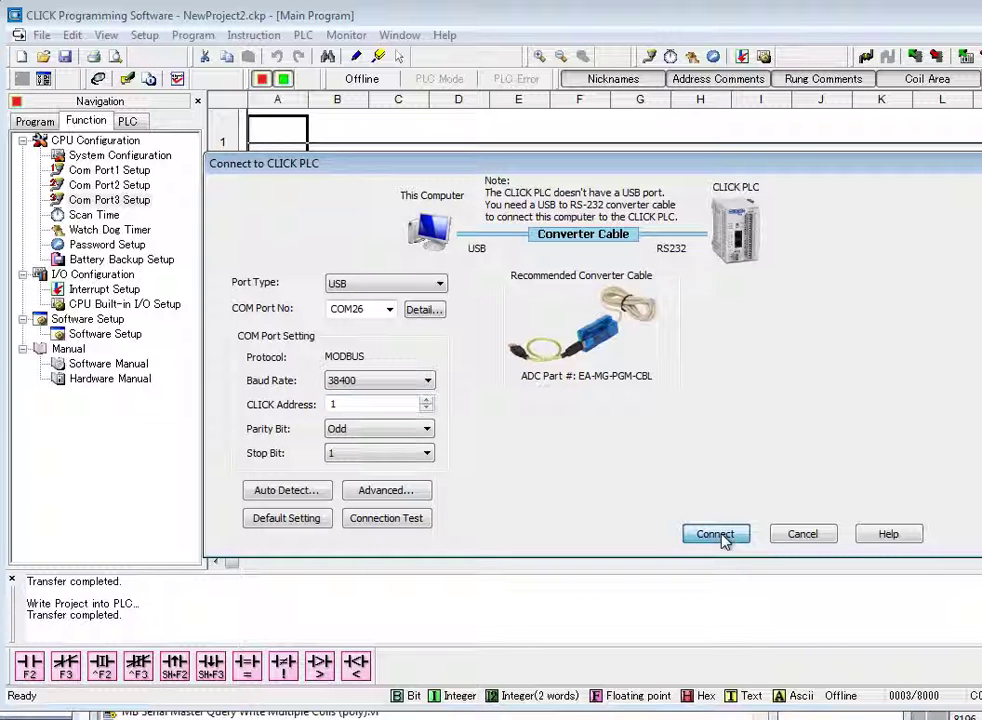
left_click(716, 532)
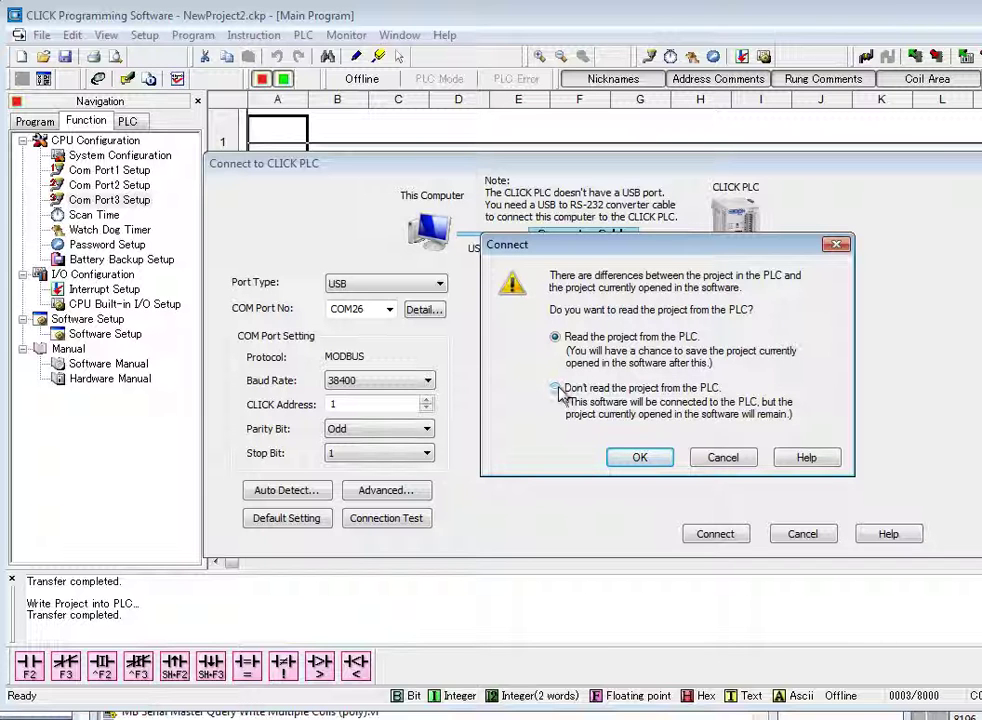
left_click(556, 388)
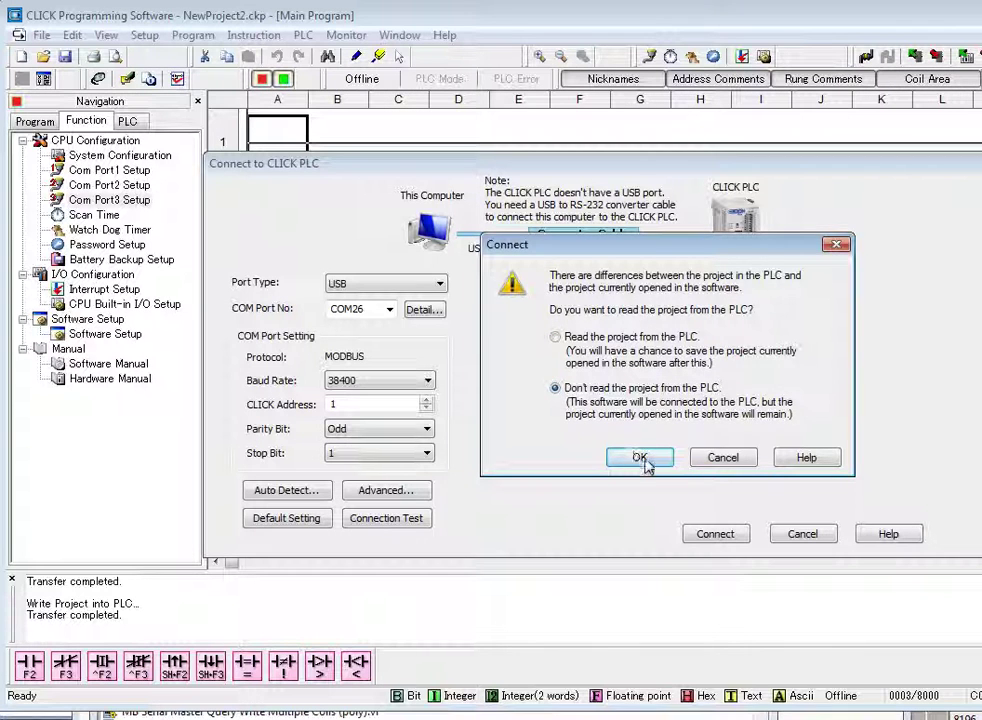
left_click(640, 456)
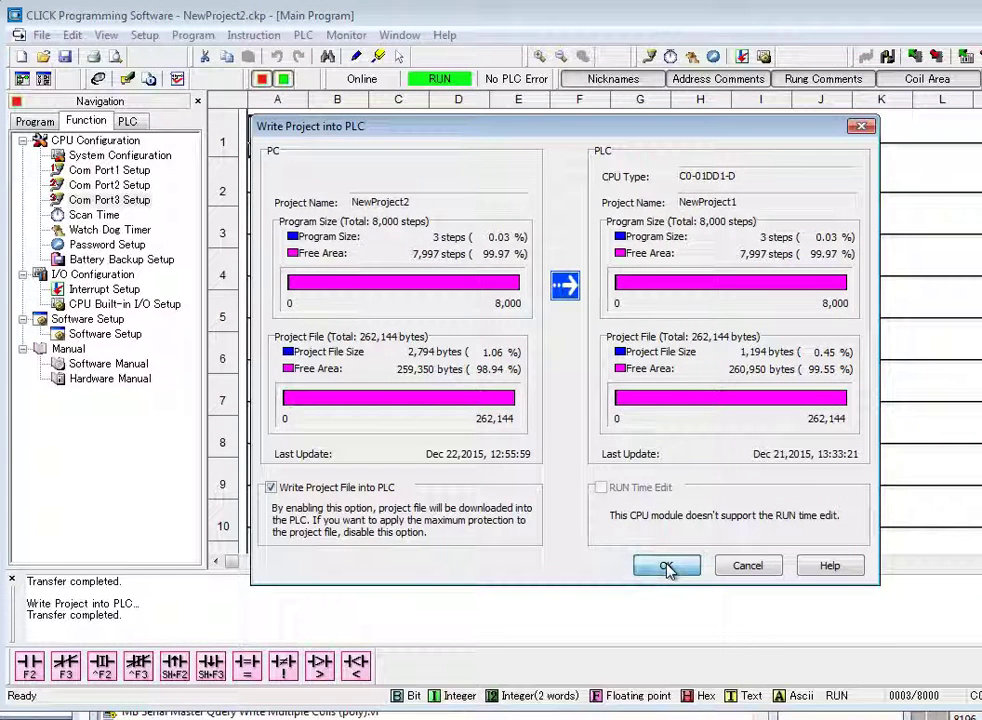
Step: Write the project into the PLC, allowing the switch to STOP, and acknowledge completion
left_click(668, 564)
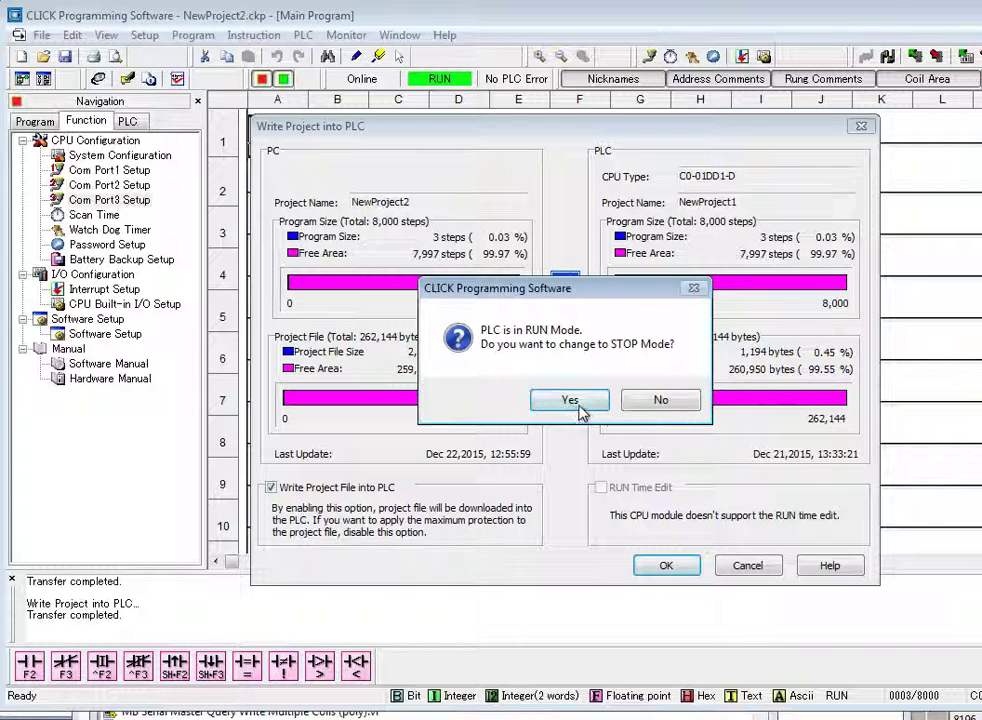
left_click(568, 400)
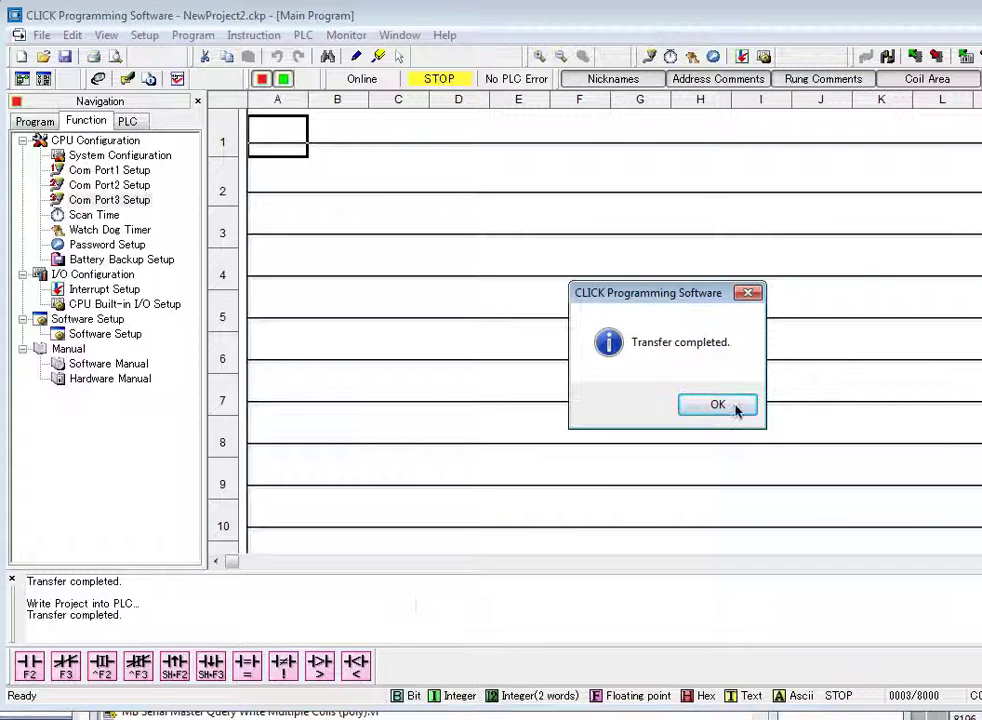
left_click(716, 404)
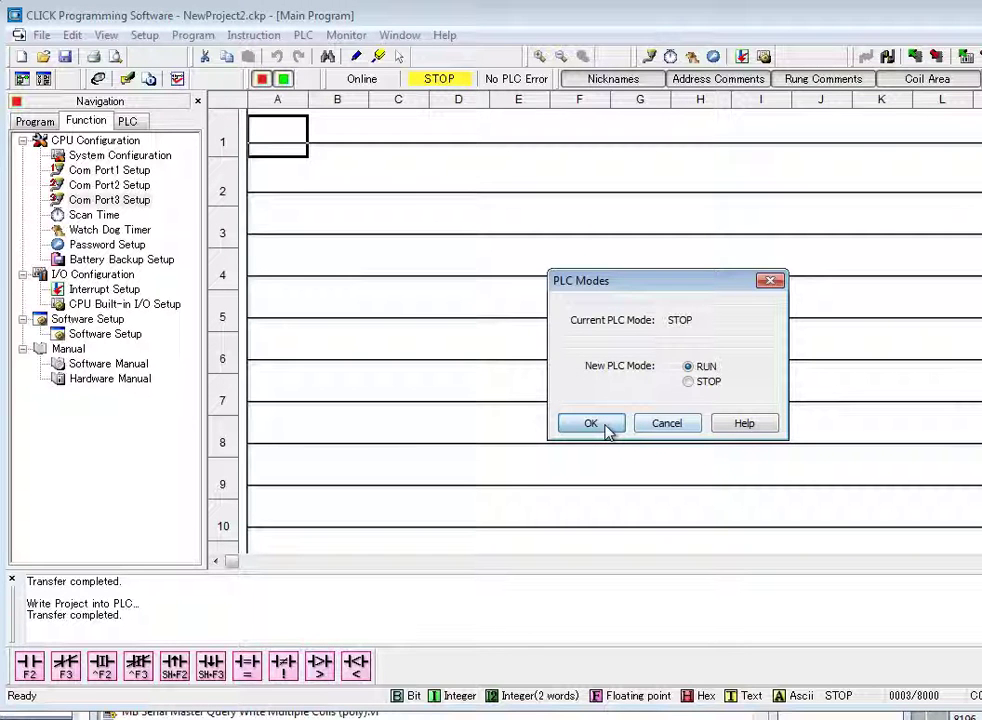
Step: Return the PLC to RUN mode and disconnect the software from it
left_click(590, 422)
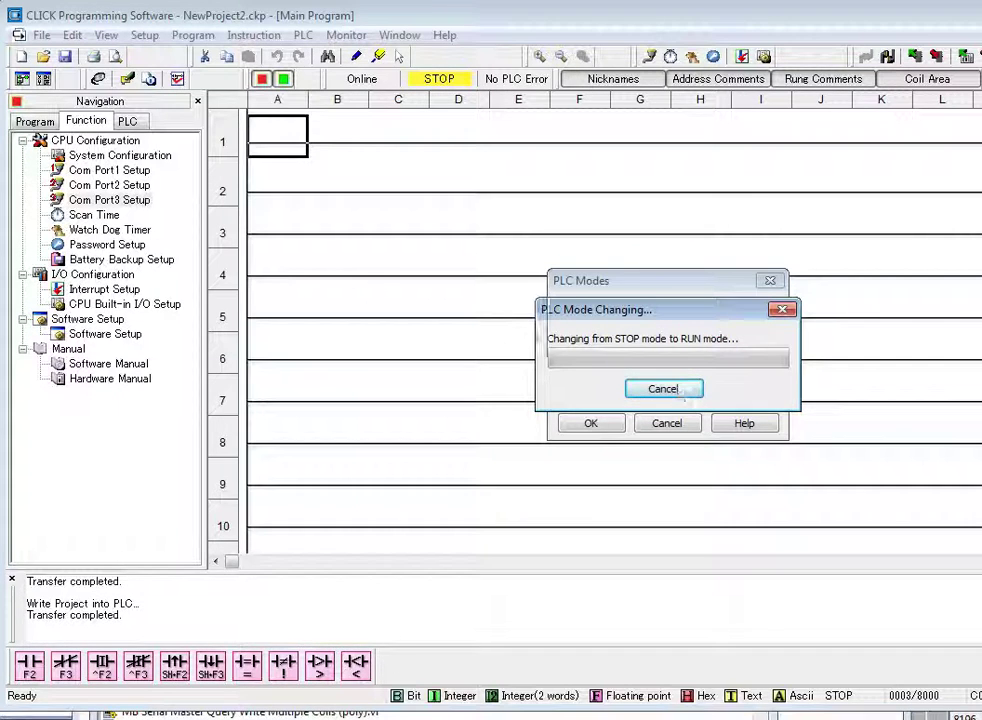
left_click(664, 388)
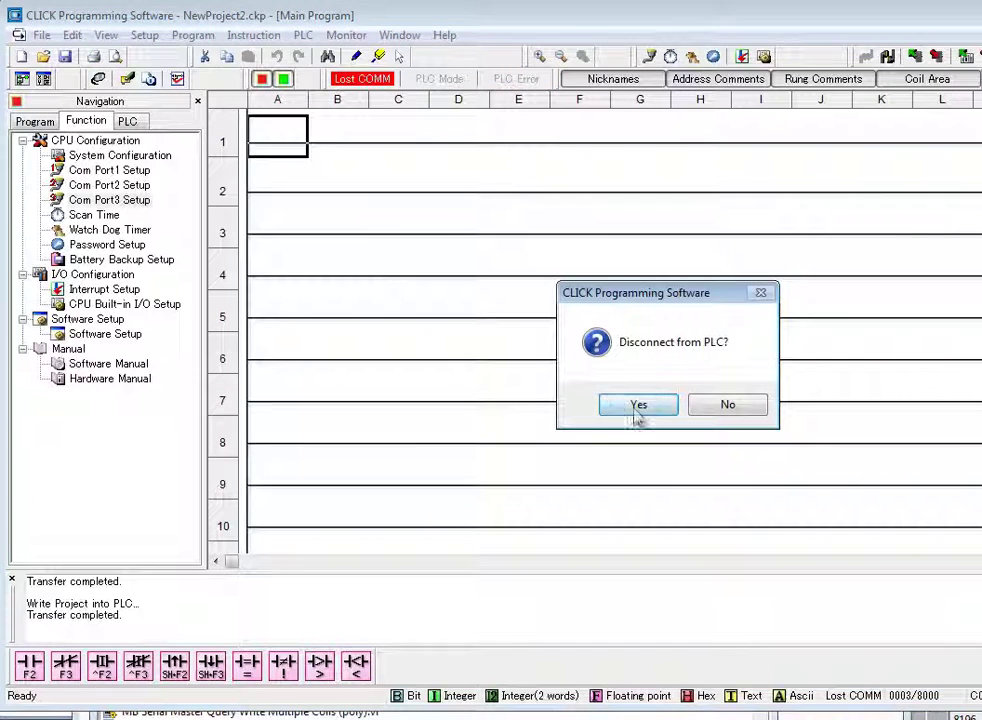
left_click(638, 404)
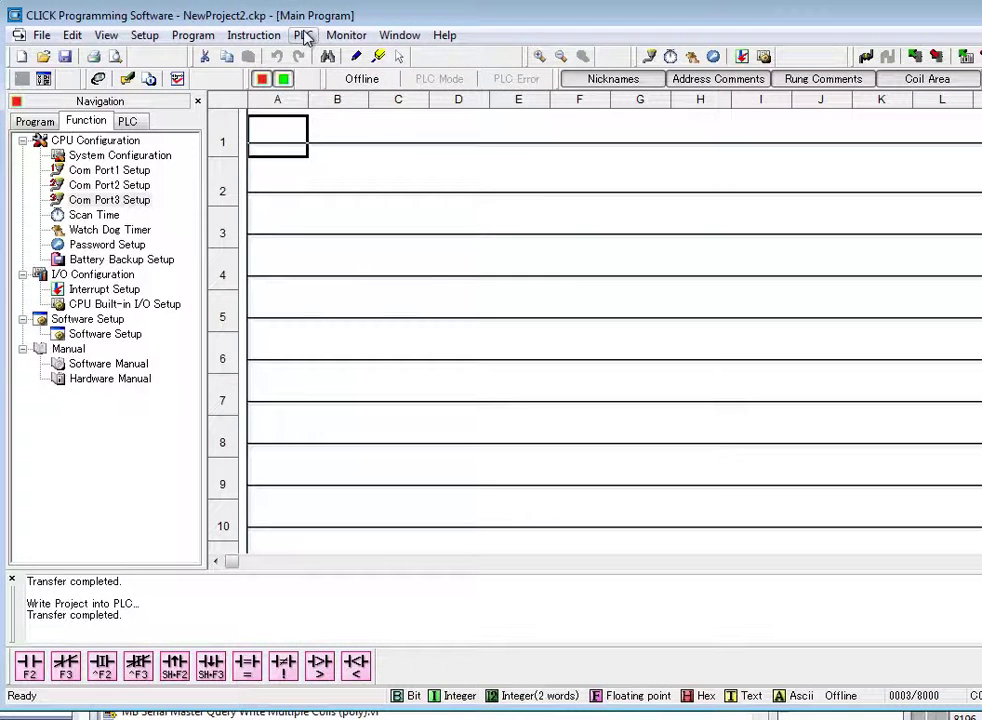
Step: Reconnect to the running PLC using CLICK address 3
left_click(304, 36)
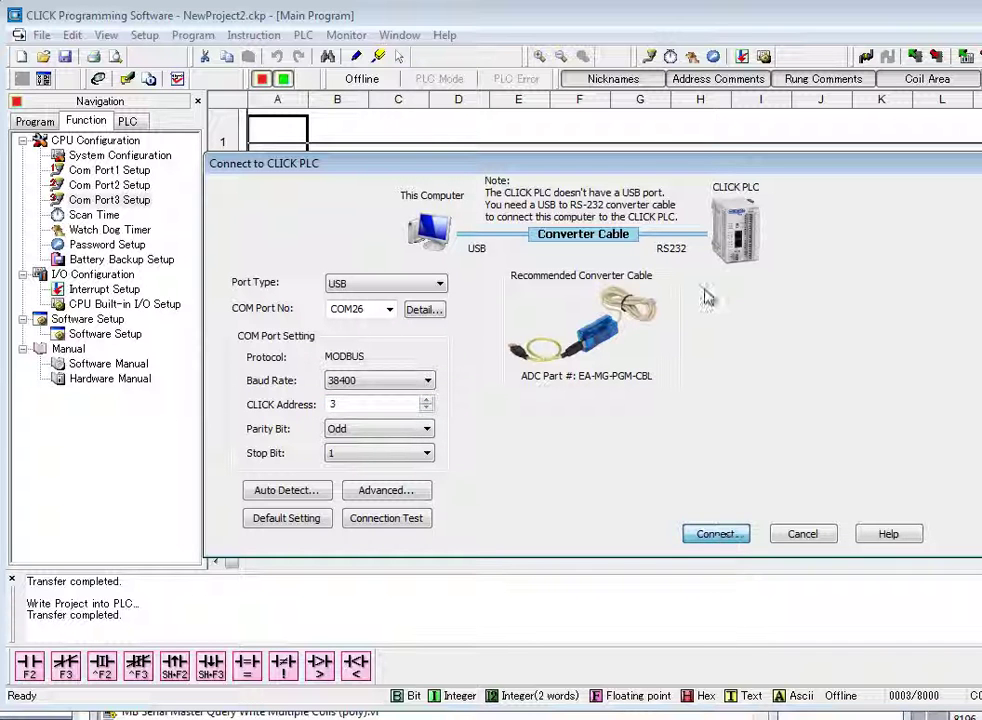
left_click(716, 532)
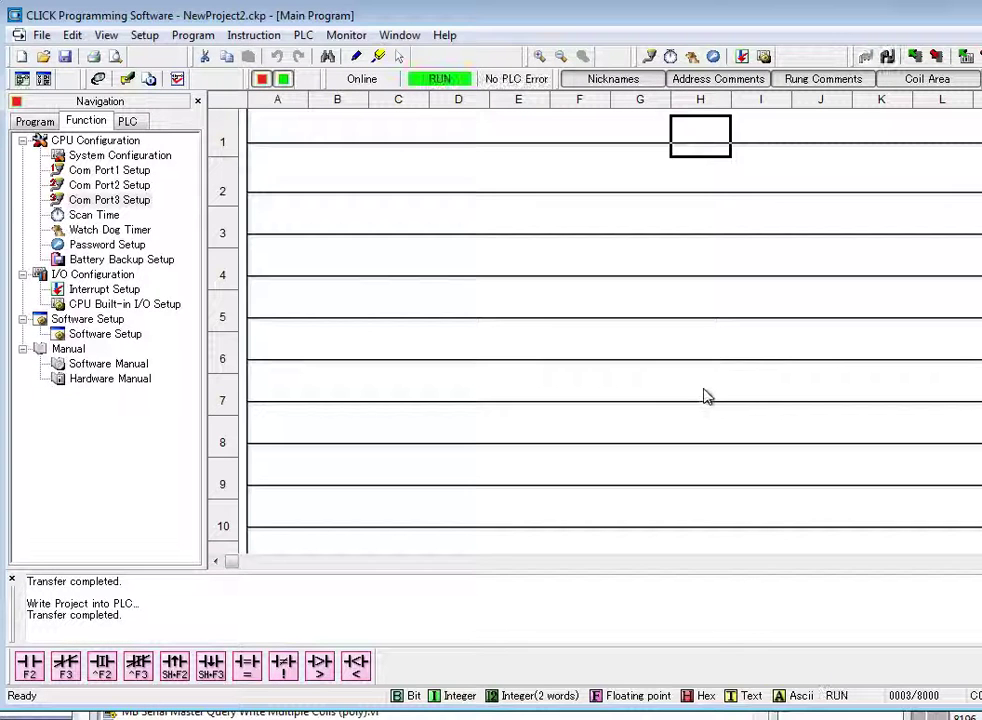
mouse_move(676, 252)
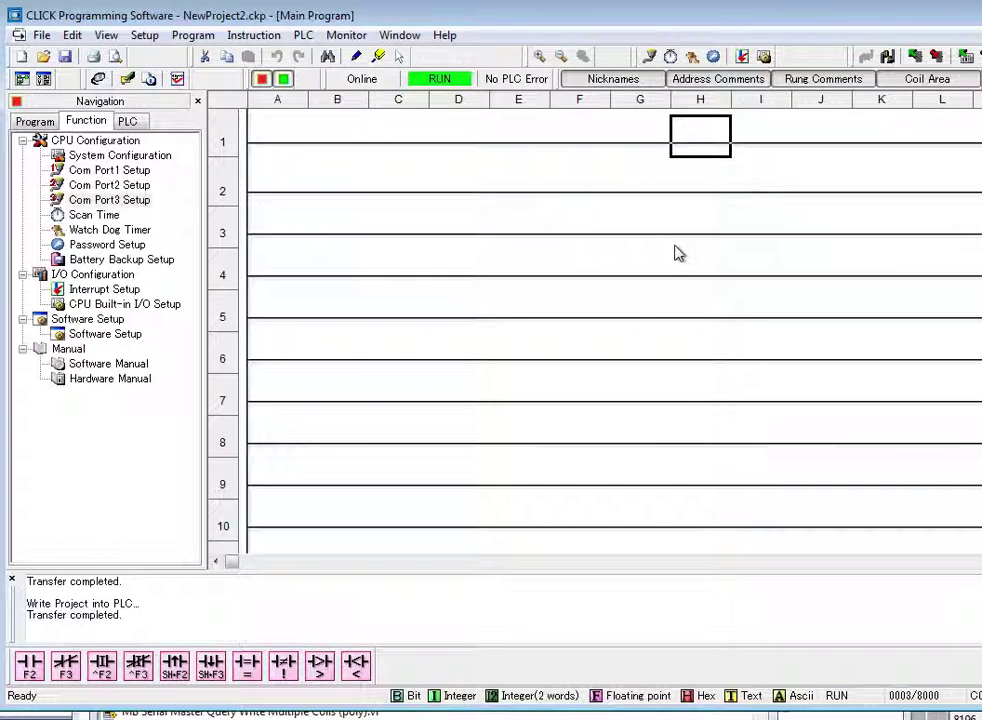
mouse_move(336, 116)
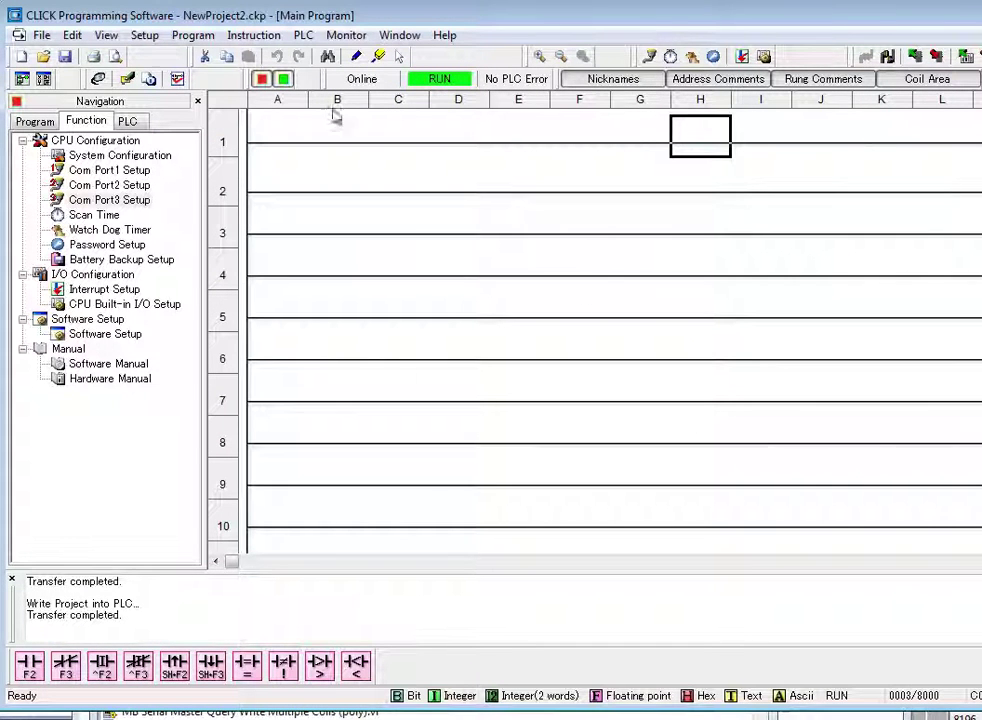
Step: Disconnect CLICK Programming Software from the PLC
left_click(304, 36)
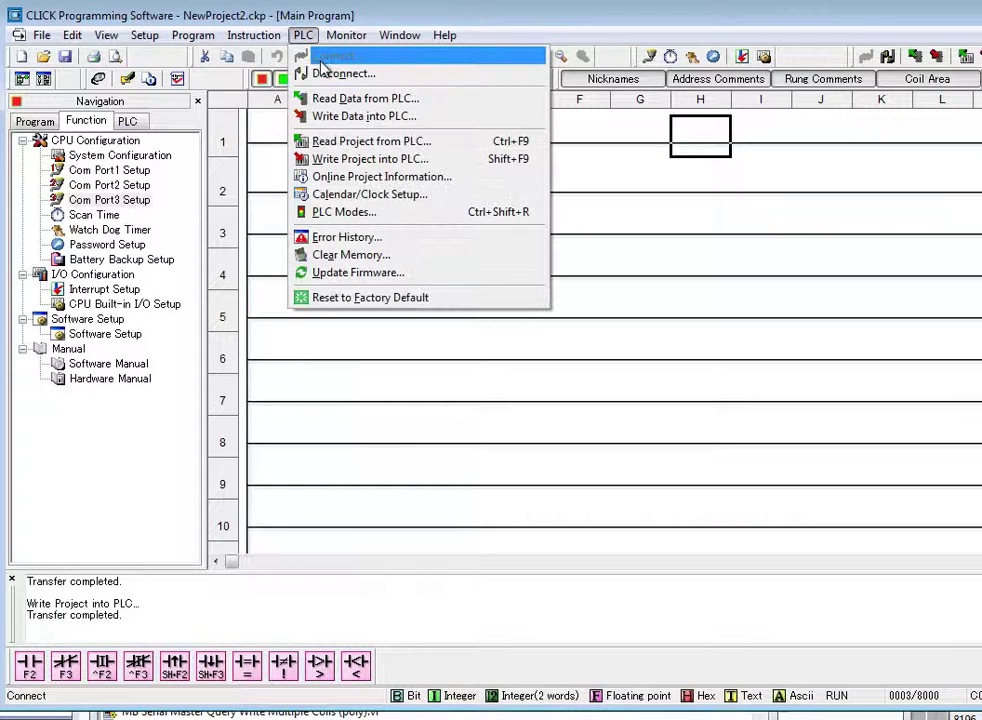
left_click(344, 72)
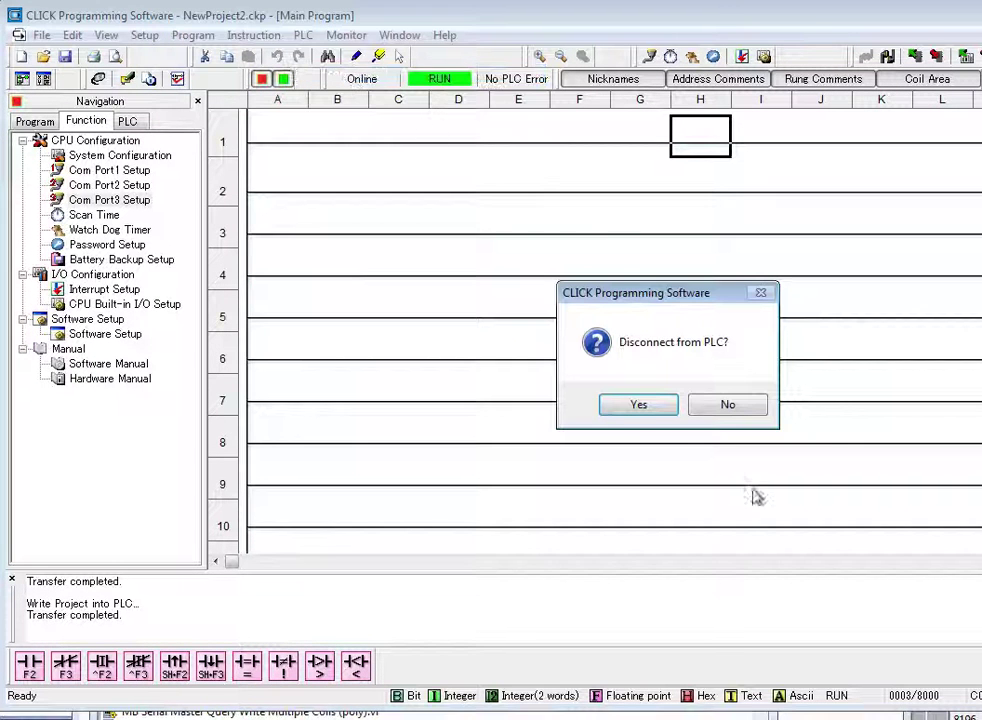
left_click(638, 404)
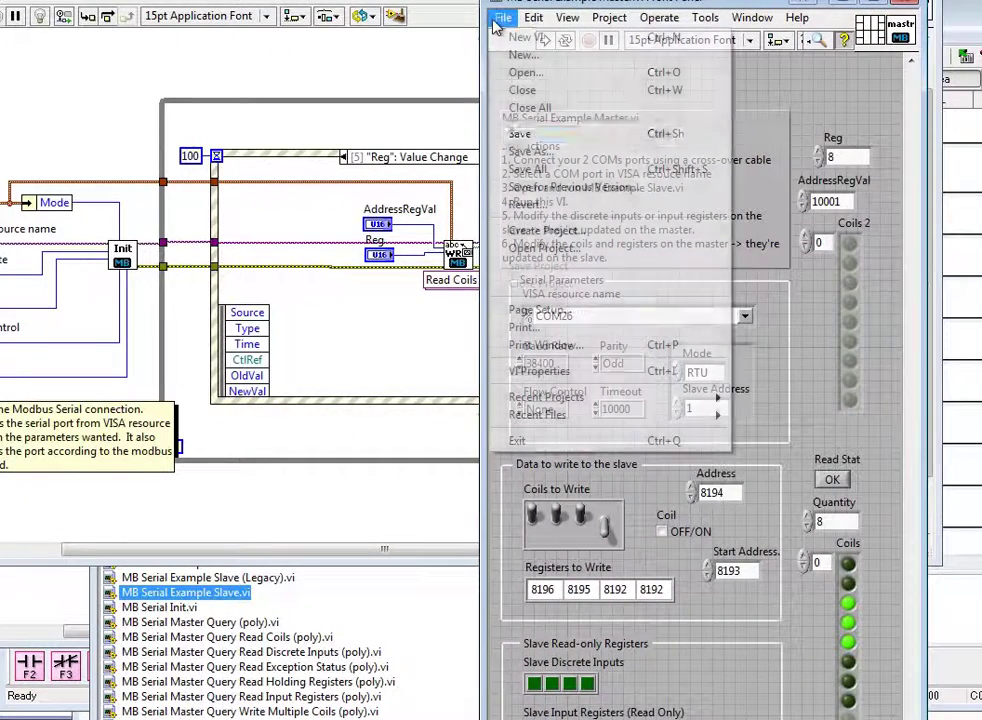
Step: Run the MB Serial Example Master VI with slave address 3 on COM26
left_click(504, 16)
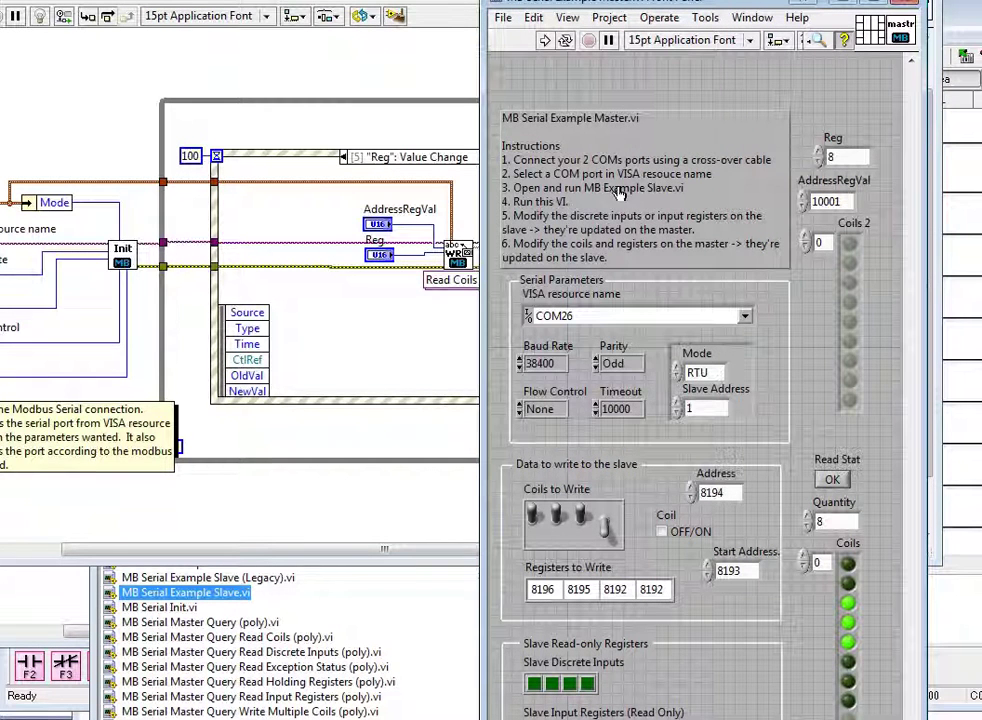
mouse_move(678, 404)
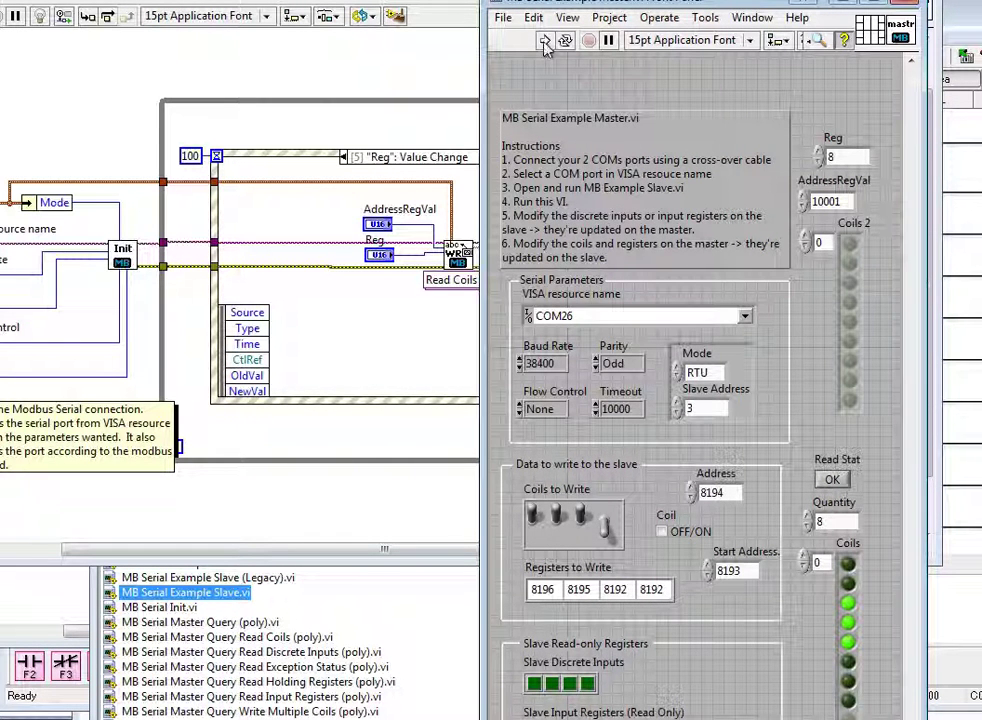
left_click(544, 40)
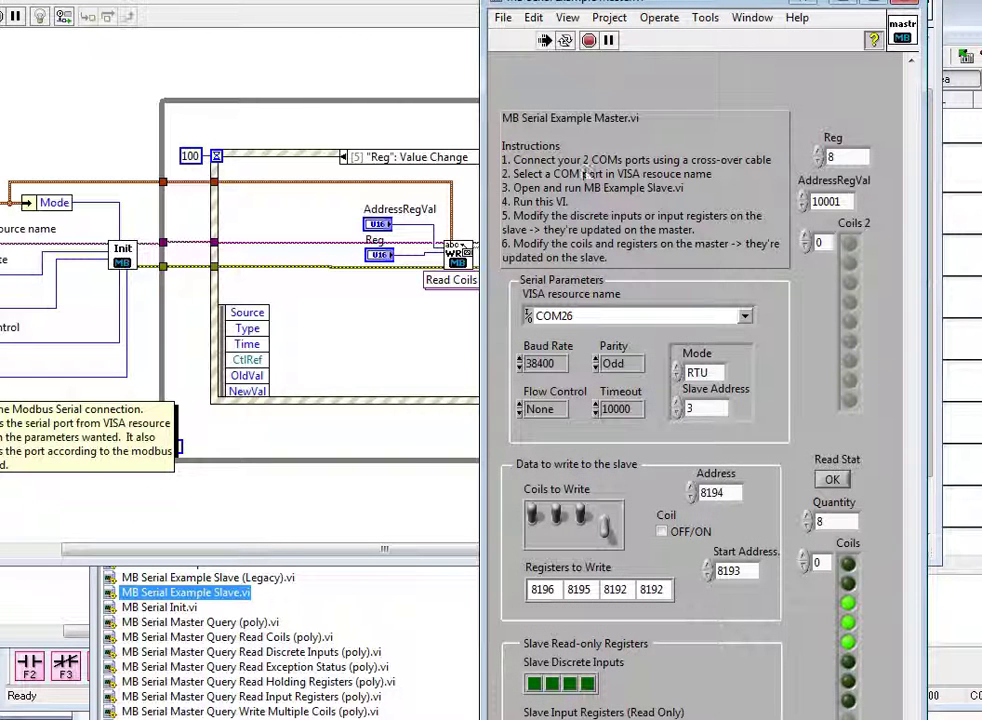